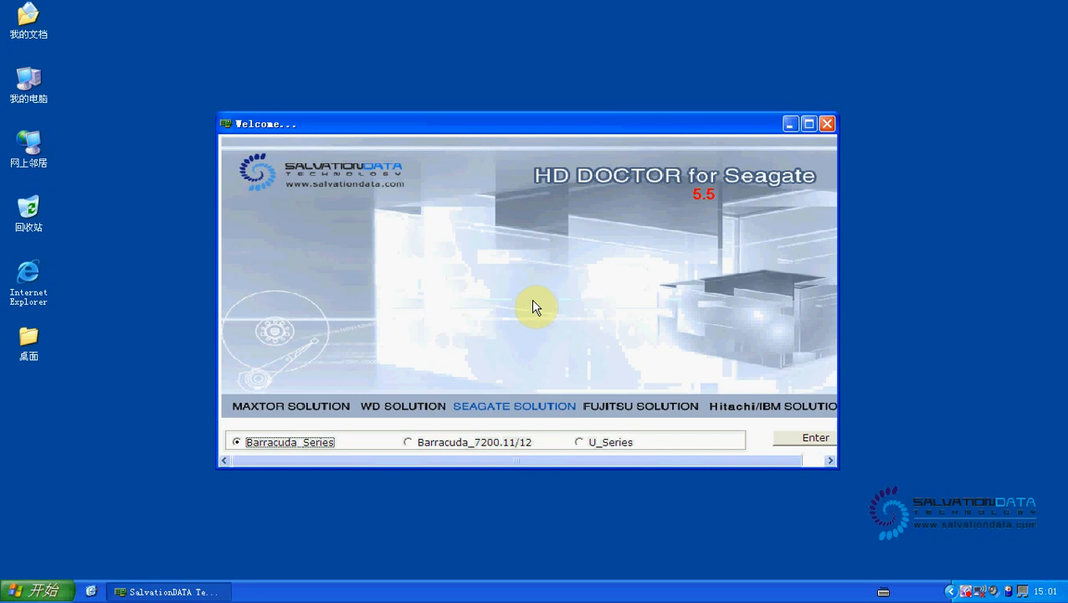
pyautogui.moveTo(371, 427)
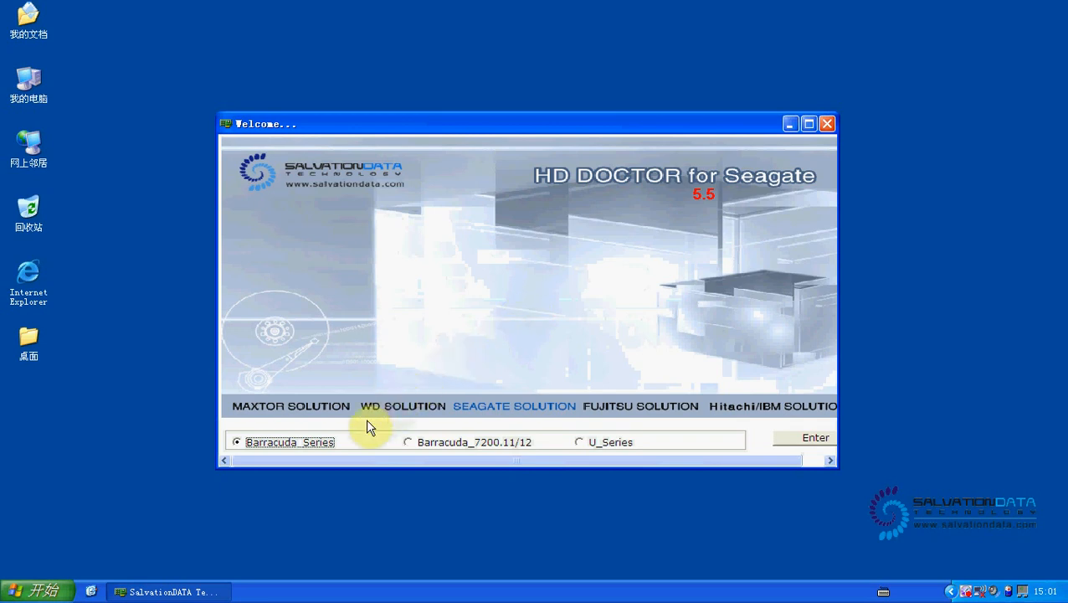
pyautogui.moveTo(352, 444)
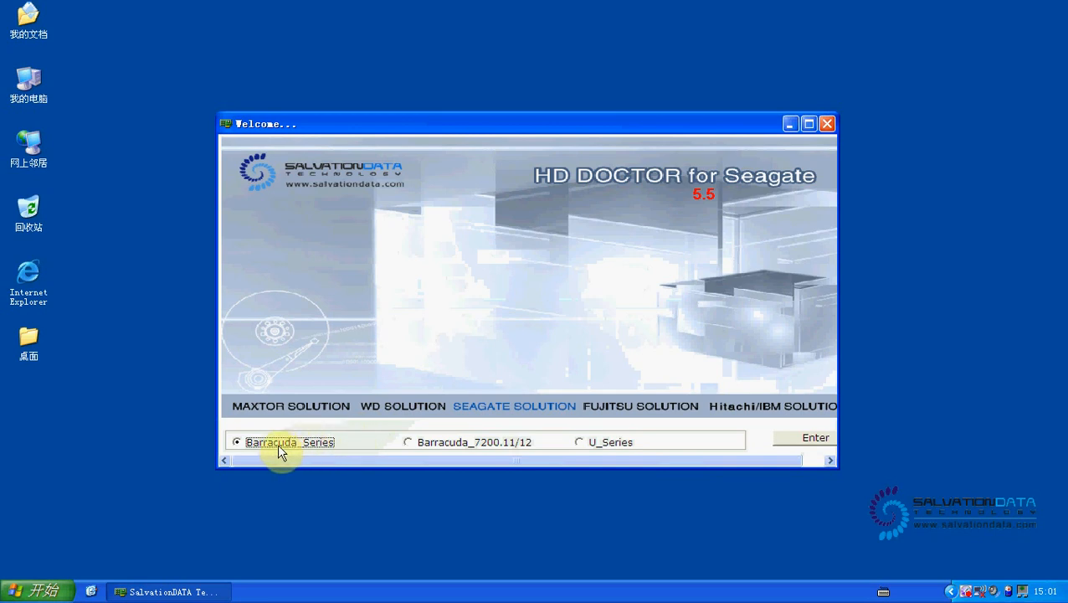
pyautogui.moveTo(812, 442)
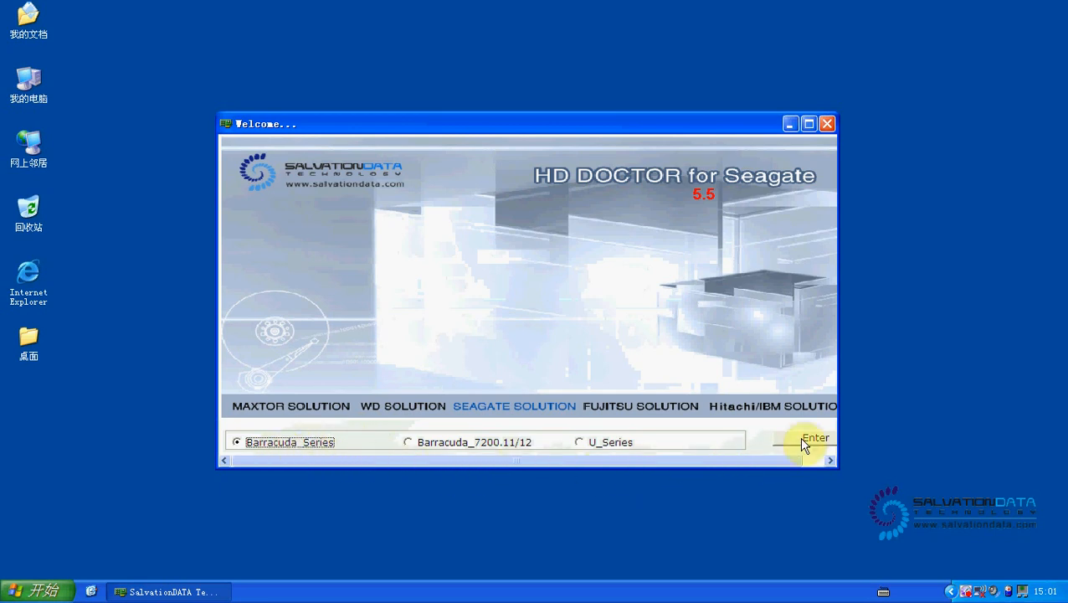
# Open the Barracuda Series tools in a maximized window and switch to Terminal Mode
pyautogui.click(815, 437)
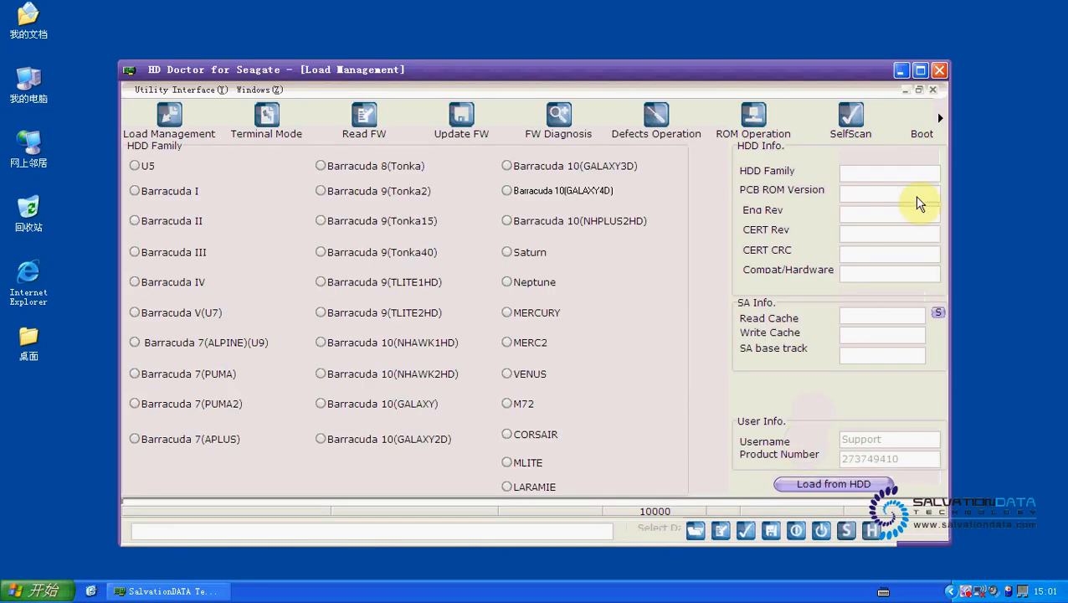
pyautogui.click(919, 69)
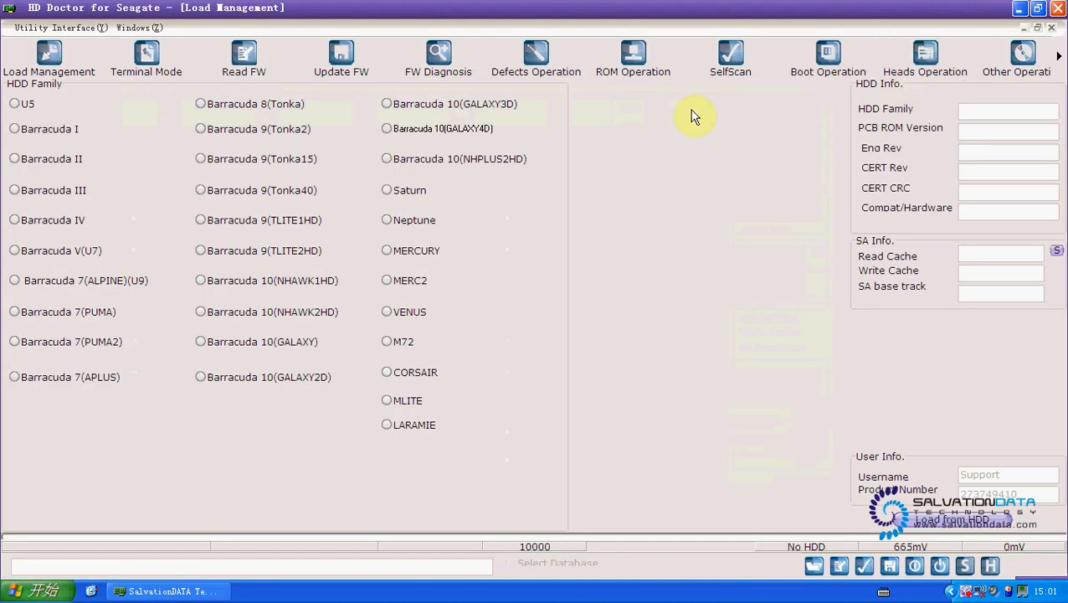
pyautogui.moveTo(388, 88)
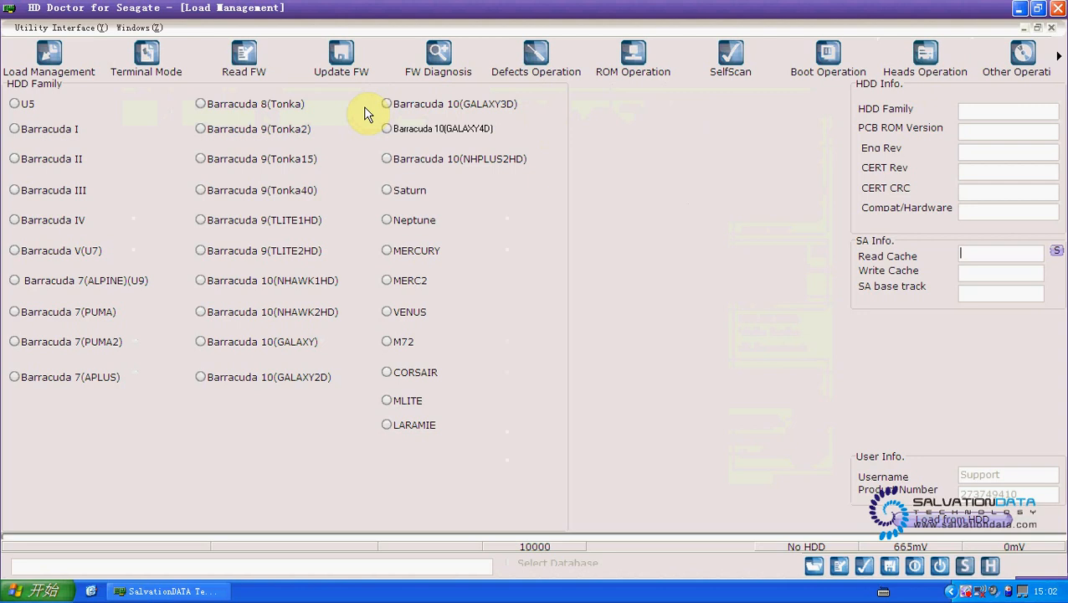
pyautogui.click(146, 58)
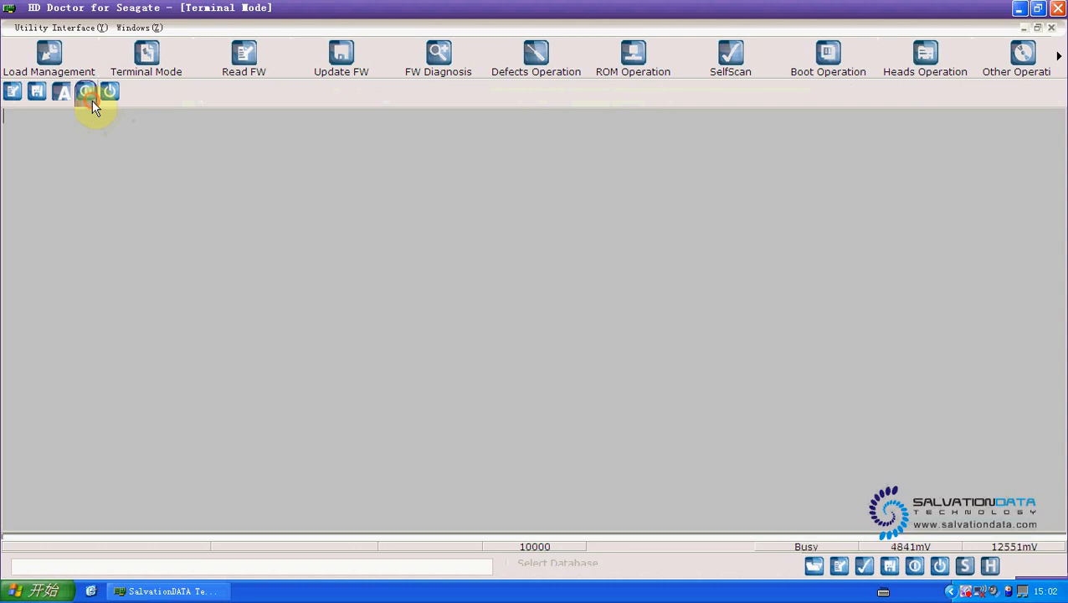
# Power up the drive and capture its boot log showing failed system-sector writes
pyautogui.click(85, 91)
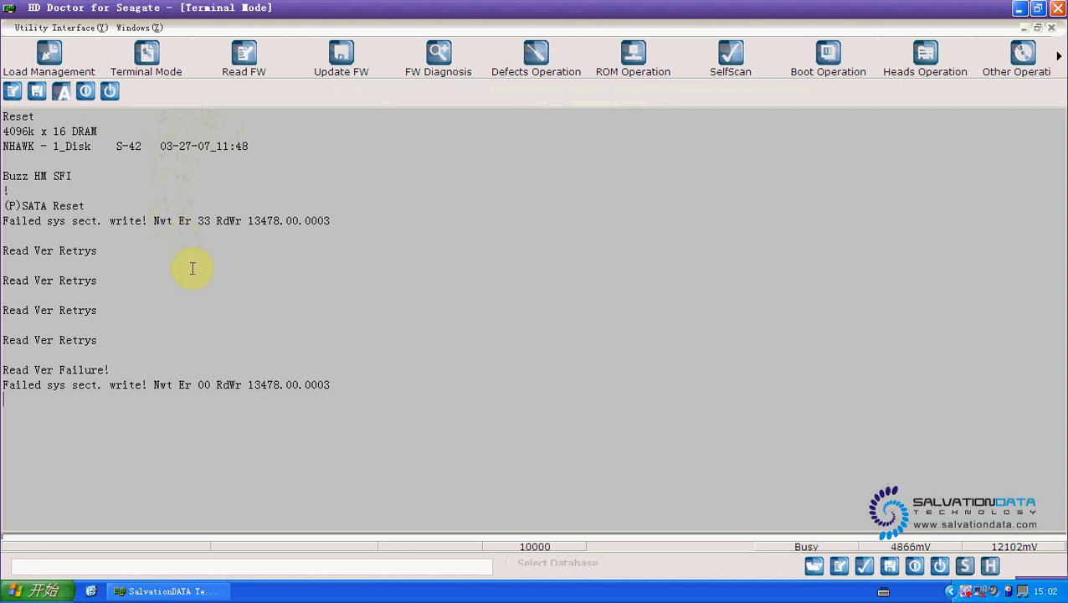
pyautogui.moveTo(161, 277)
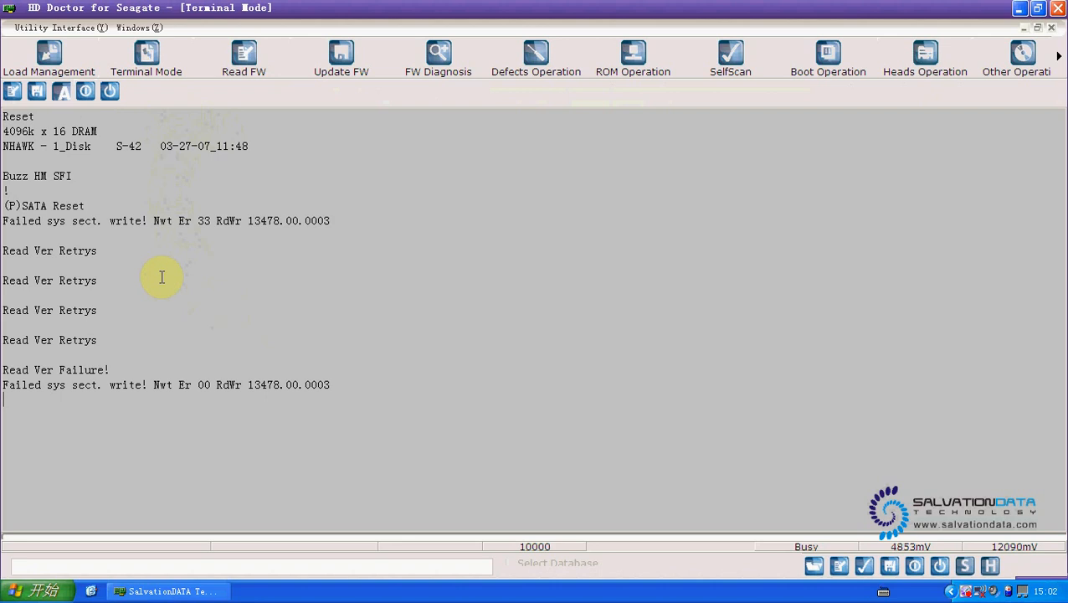
pyautogui.moveTo(123, 269)
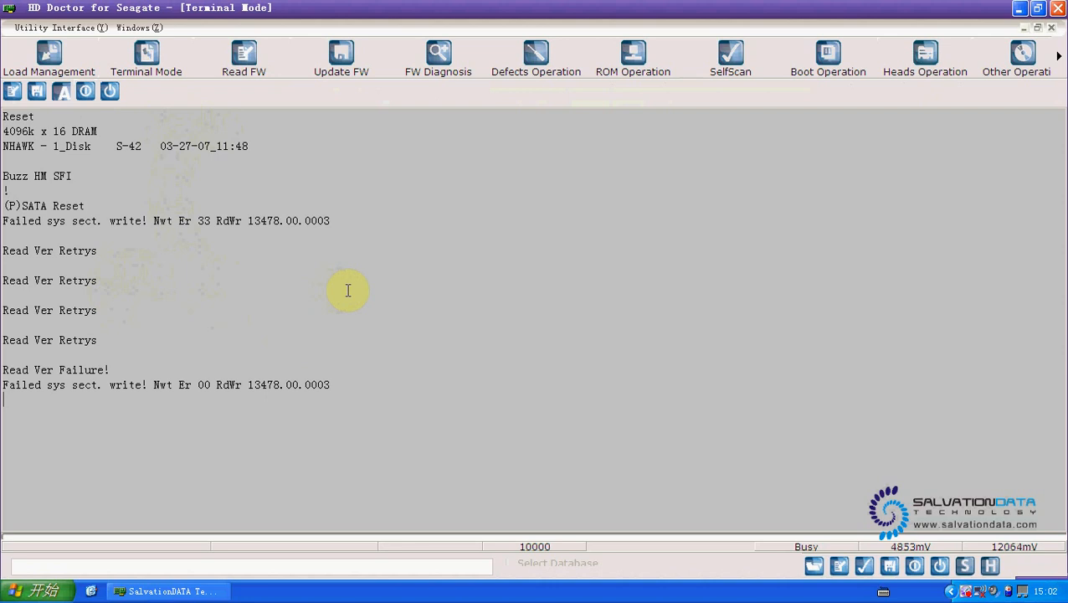
pyautogui.moveTo(702, 403)
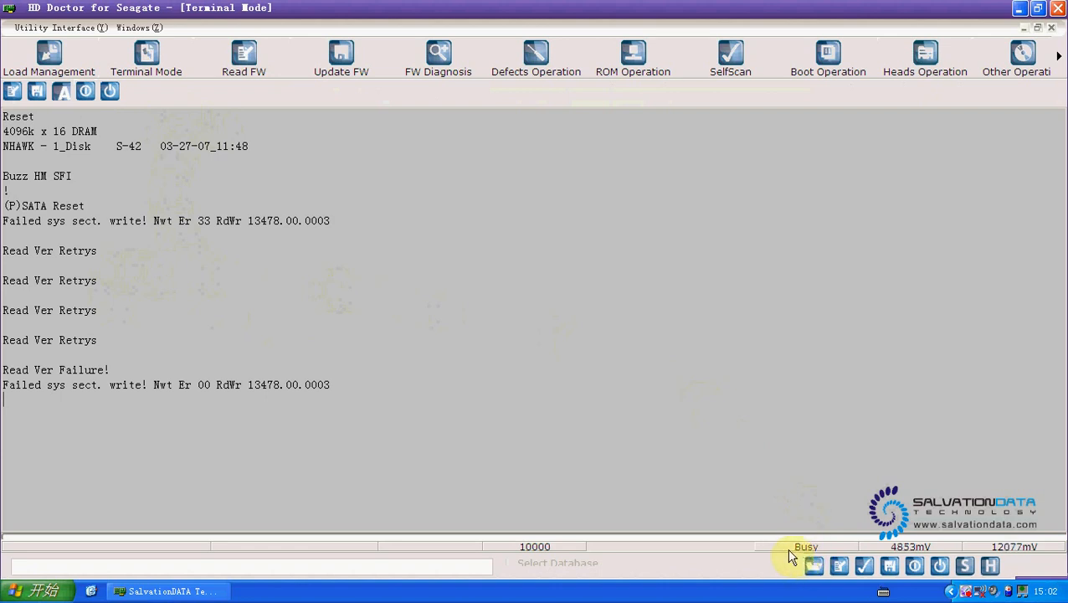
pyautogui.moveTo(863, 383)
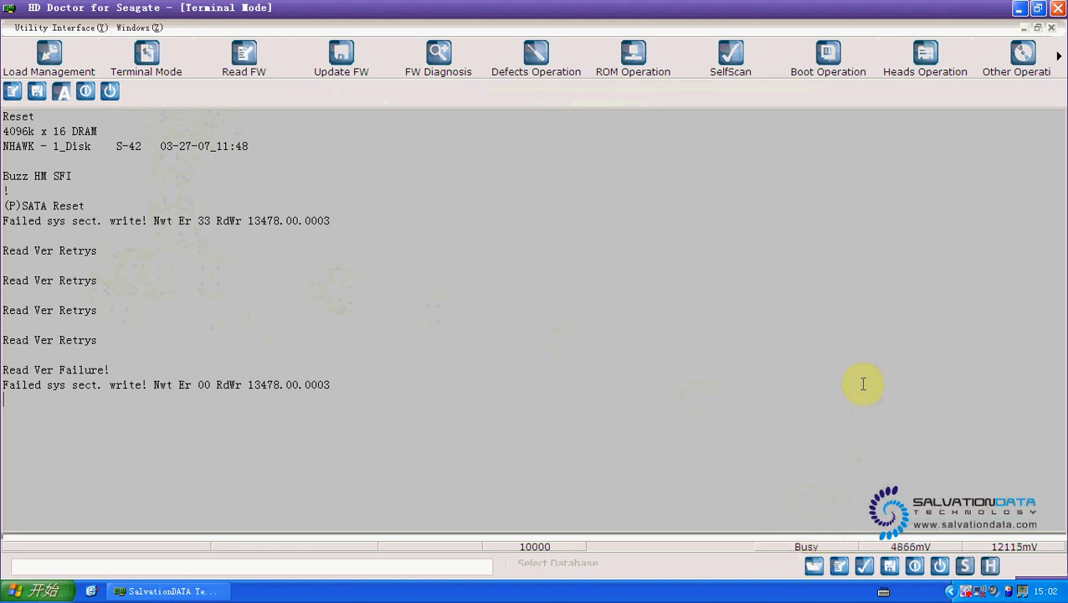
pyautogui.moveTo(207, 561)
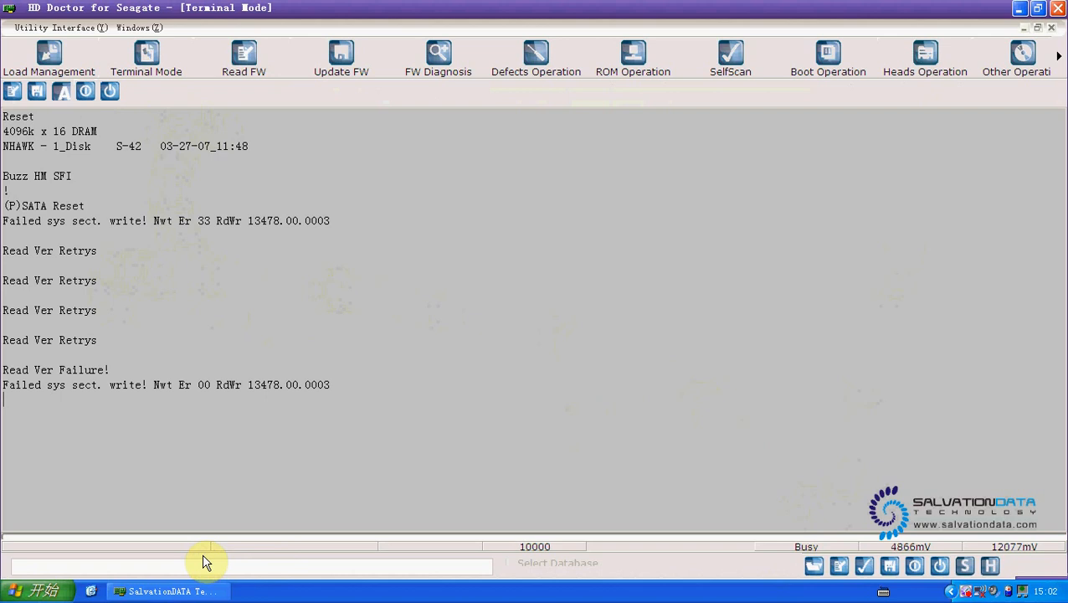
pyautogui.moveTo(458, 485)
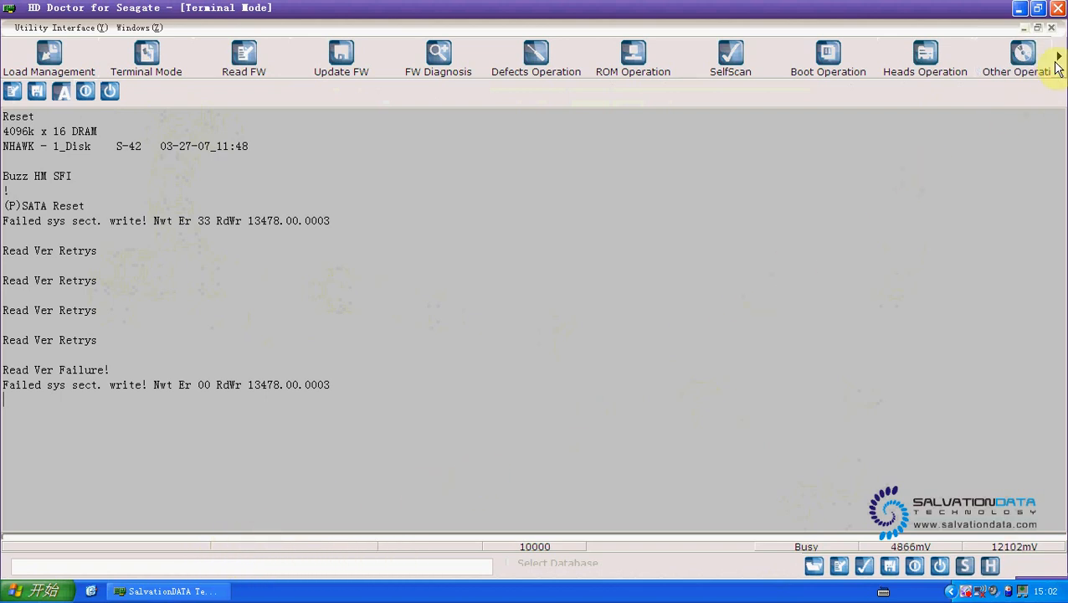
pyautogui.click(1058, 56)
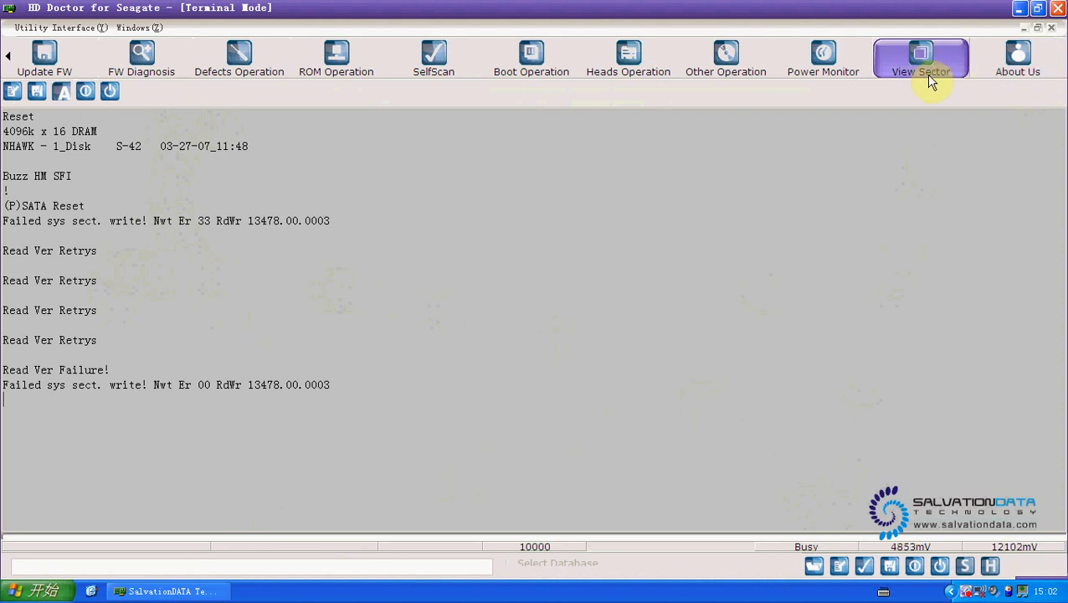
# Read sector 0 in the sector viewer, showing repeating 6666 bytes
pyautogui.click(920, 57)
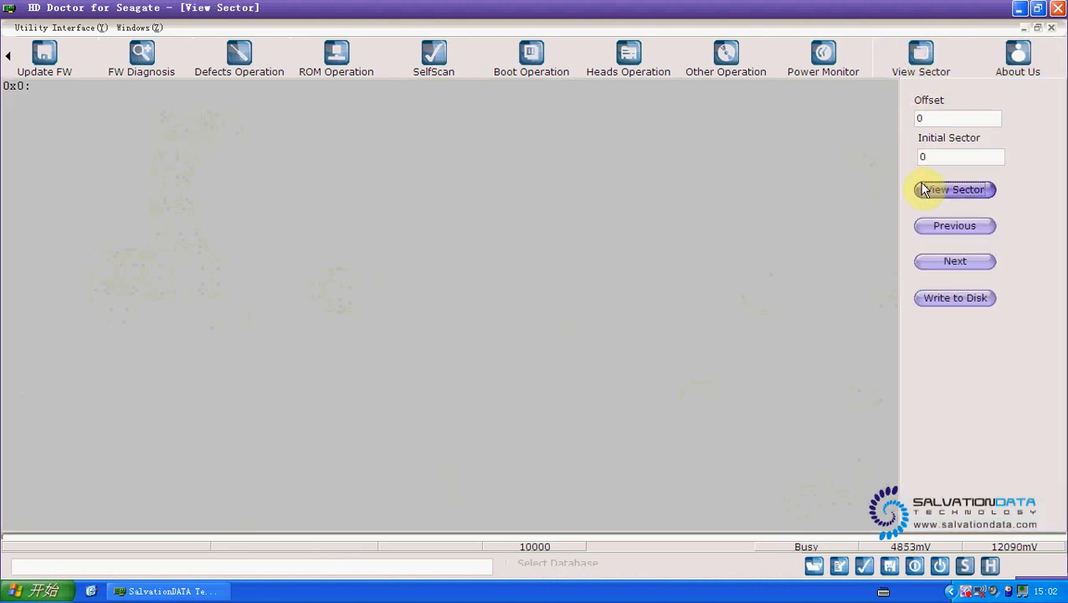
pyautogui.click(954, 189)
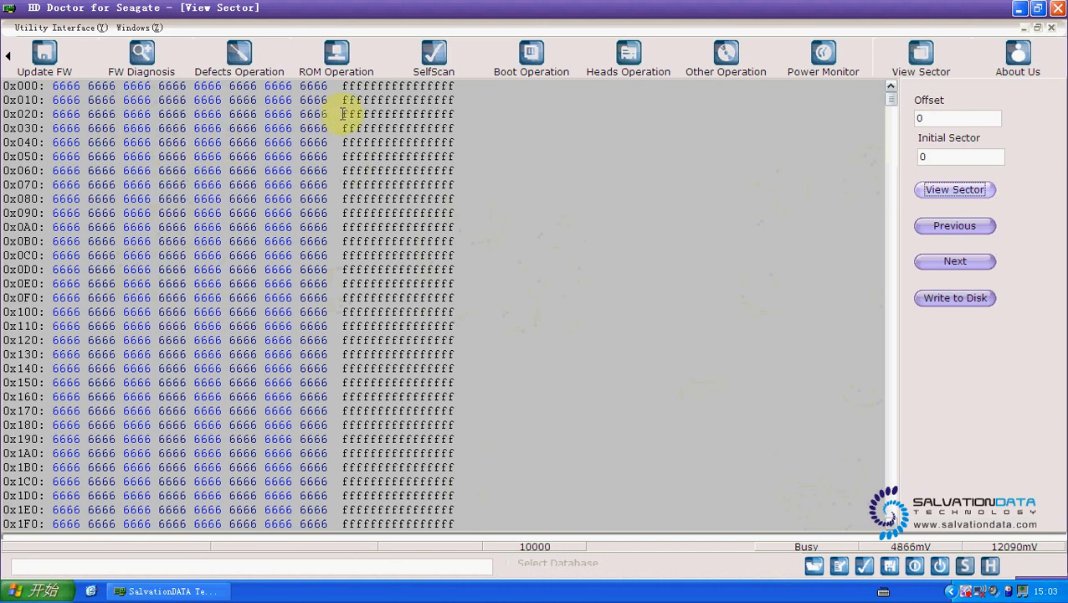
pyautogui.click(725, 58)
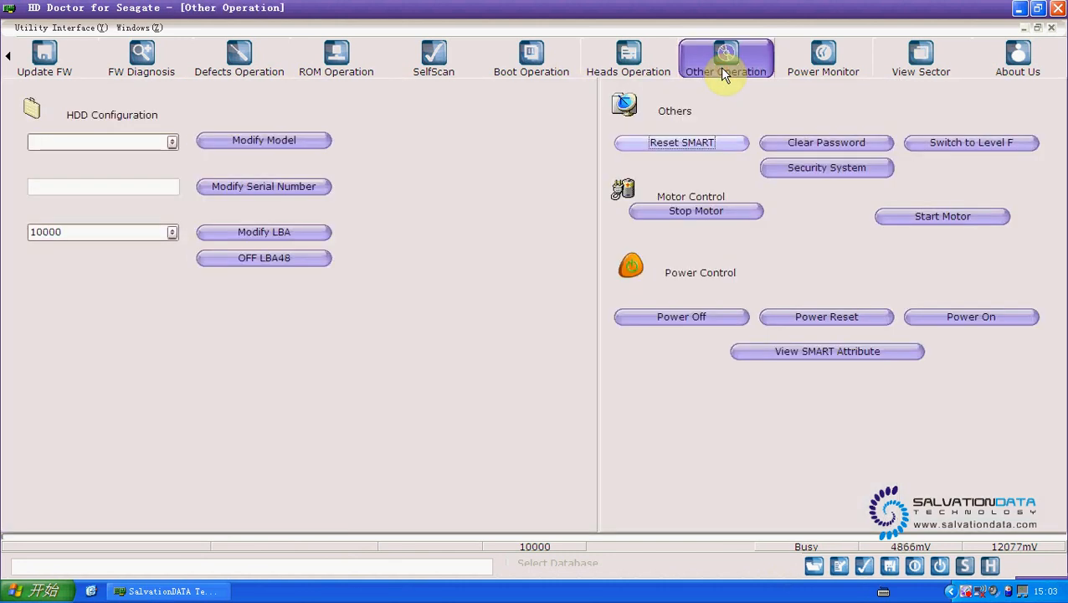
pyautogui.moveTo(569, 214)
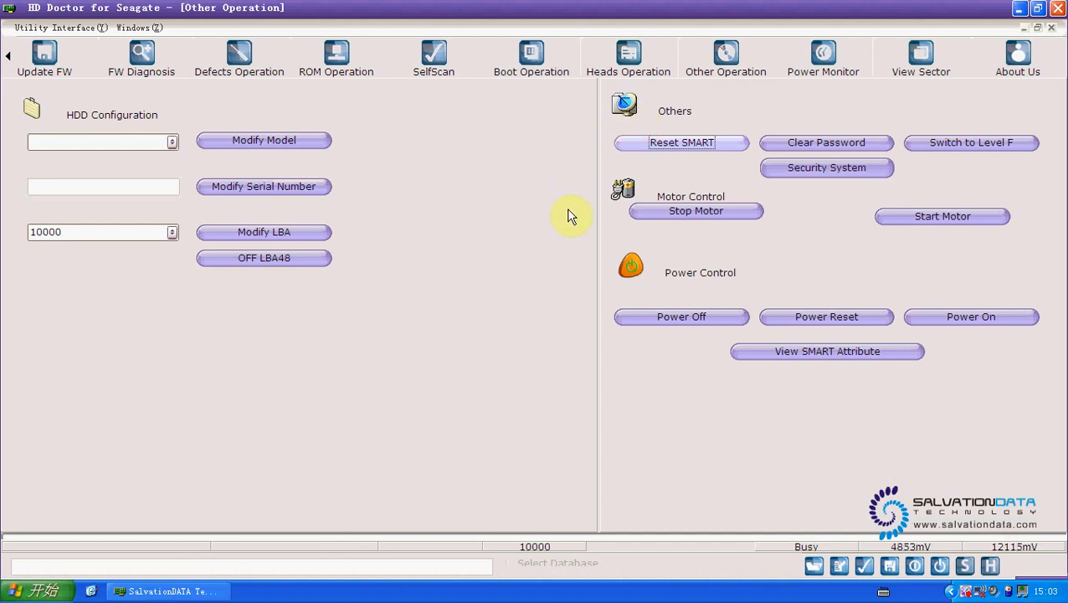
pyautogui.moveTo(970, 143)
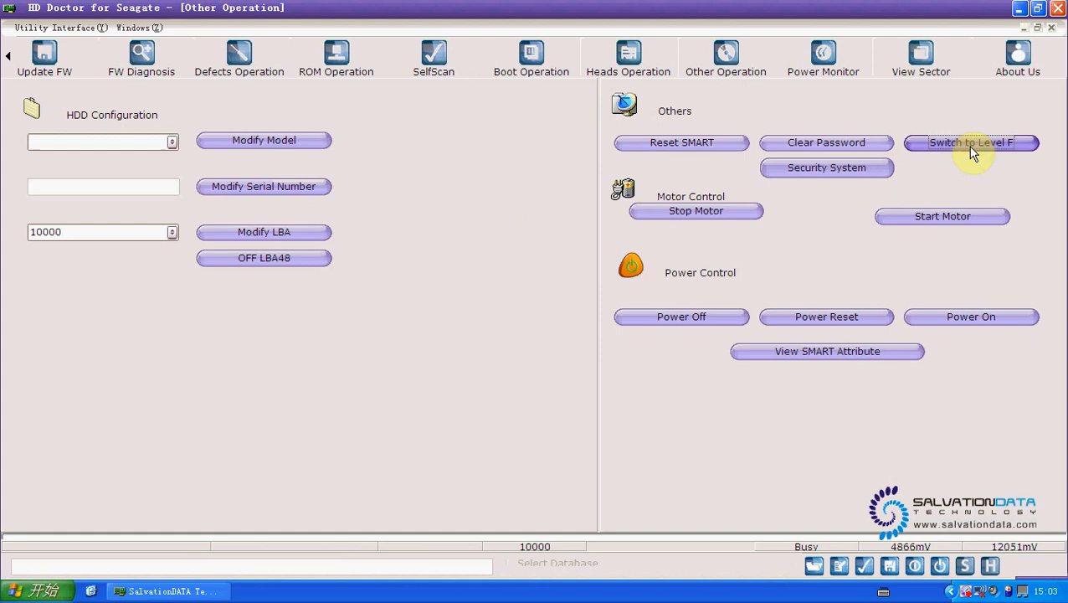
pyautogui.moveTo(964, 171)
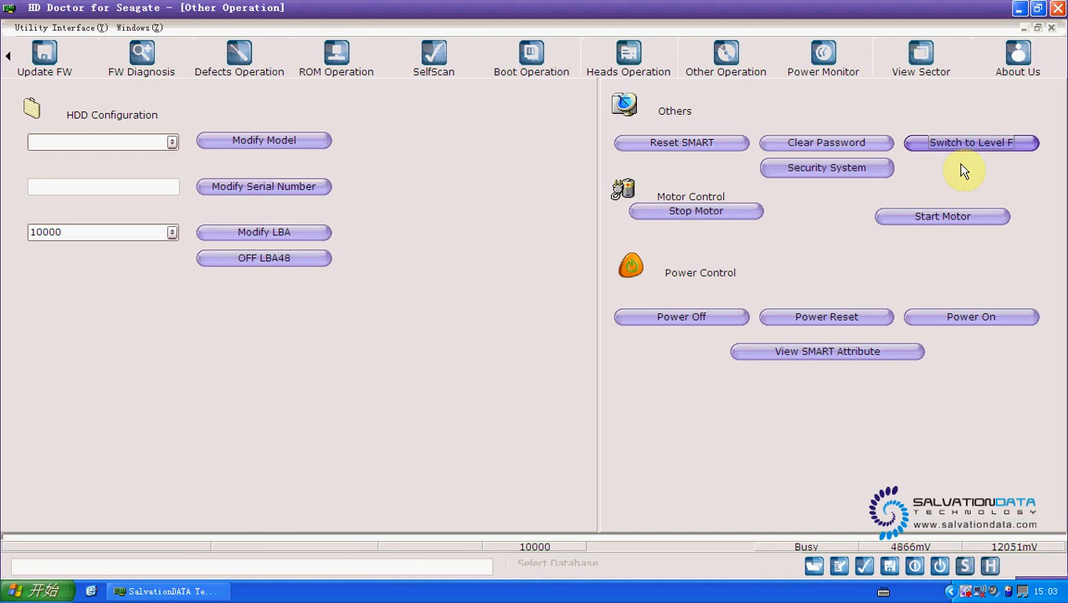
# Switch the drive to level F and dismiss the SalvationDATA Completed notice
pyautogui.click(970, 141)
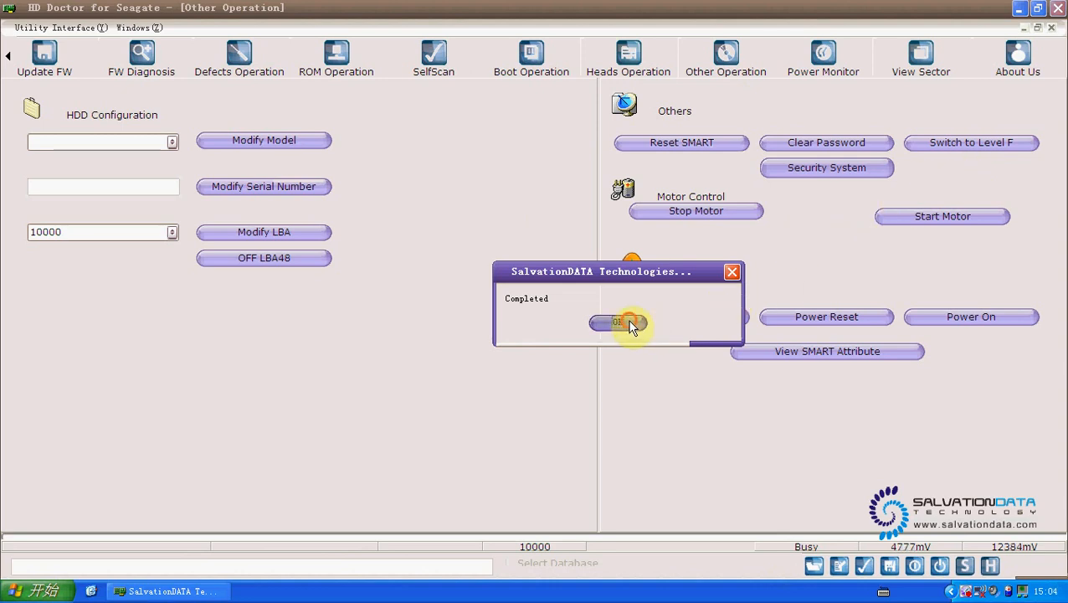
pyautogui.click(616, 323)
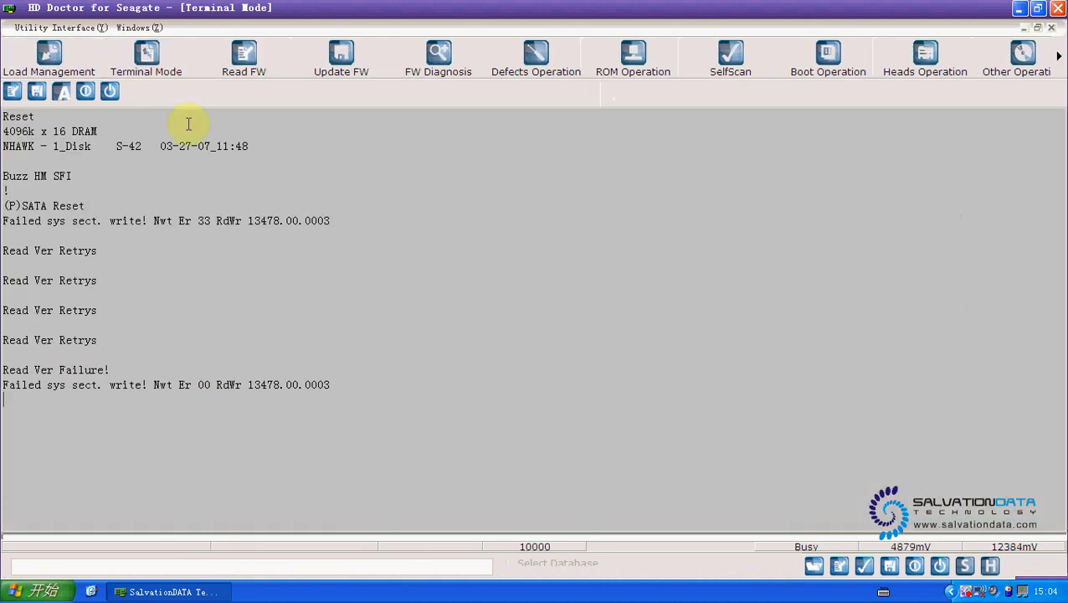
pyautogui.moveTo(266, 330)
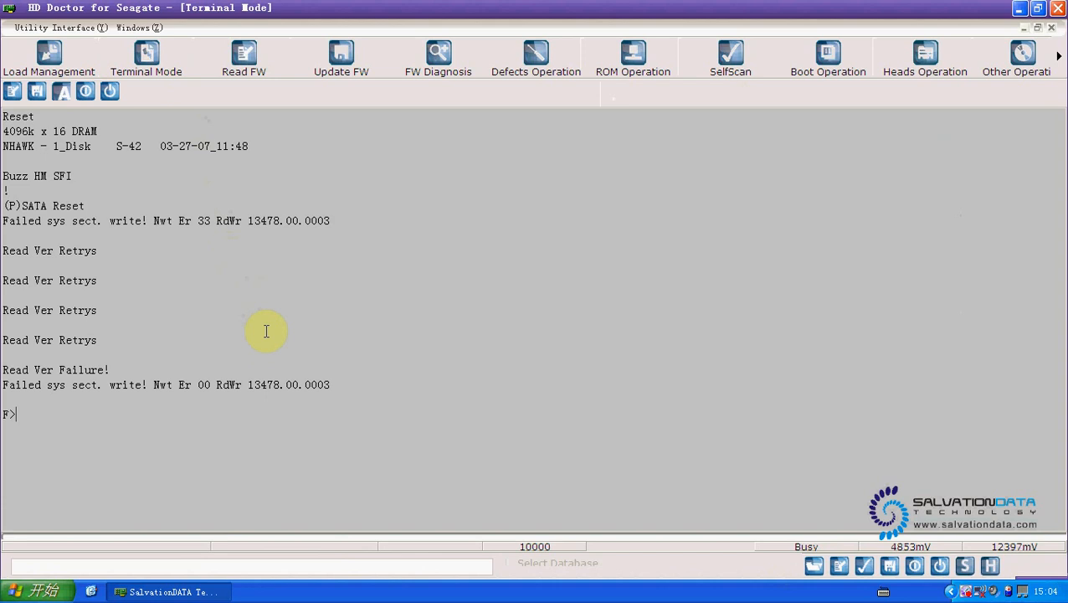
# Reset the drive with R, then run j,,22 to load AAC firmware at T>
pyautogui.write('R')
pyautogui.write('j')
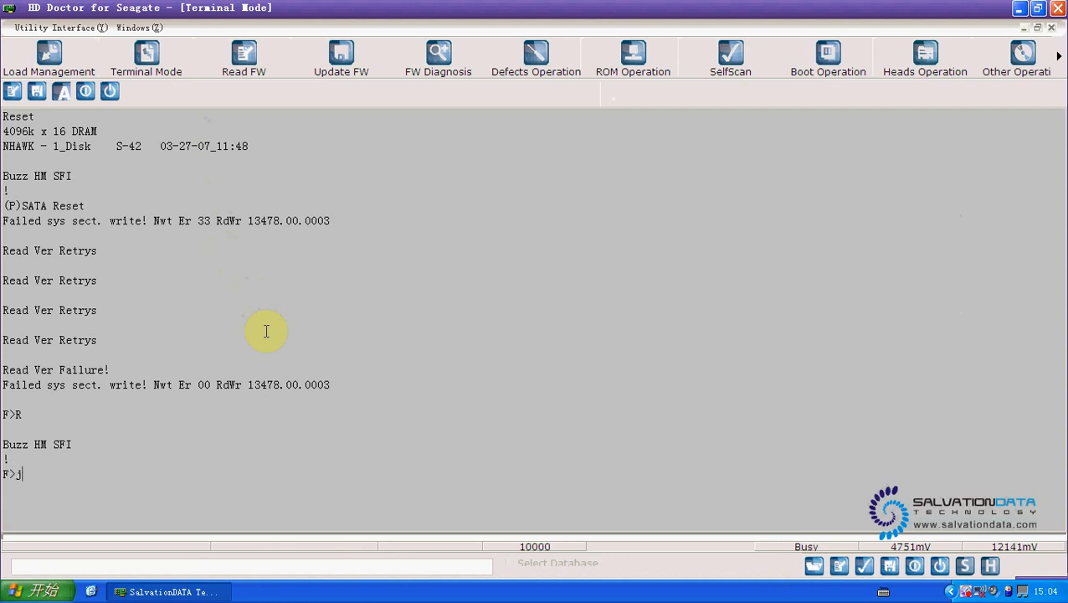
pyautogui.write(',,')
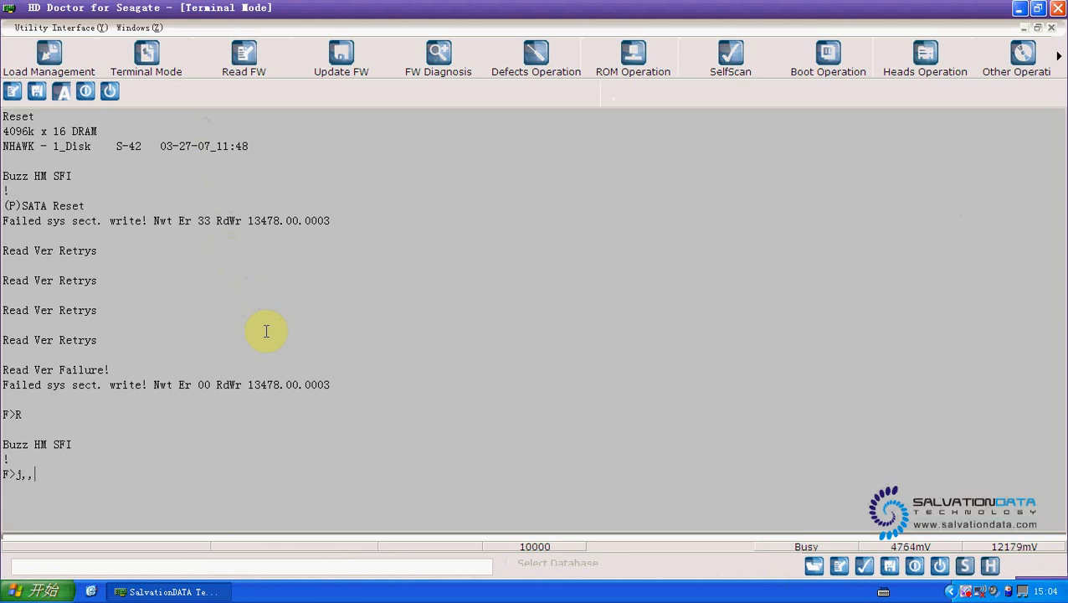
pyautogui.write('22')
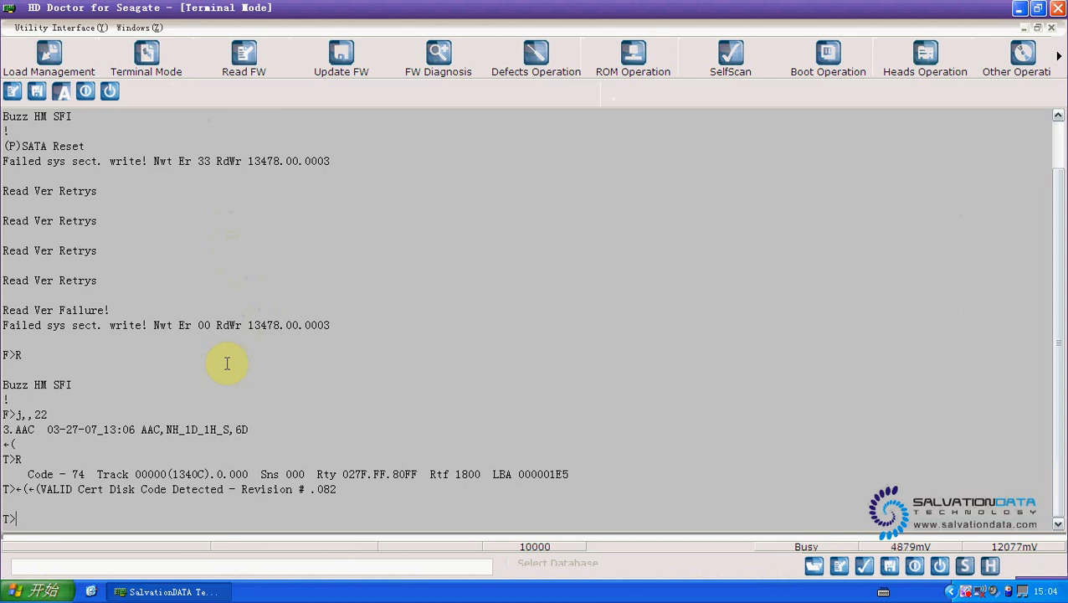
# Switch to level 1, return to level T with /t, and run i4,1,22
pyautogui.write('/1')
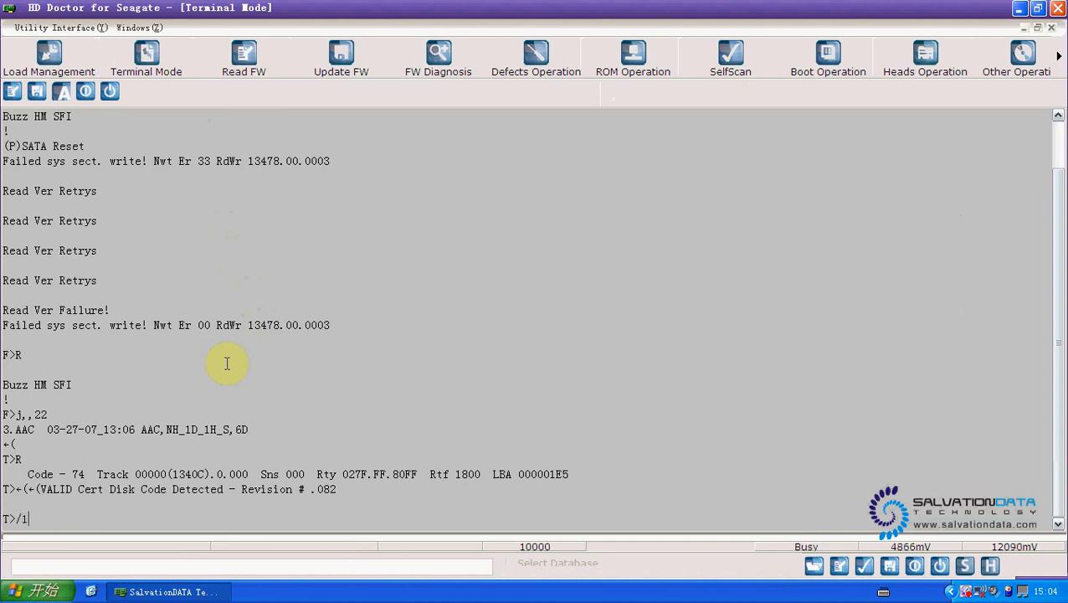
pyautogui.press('enter')
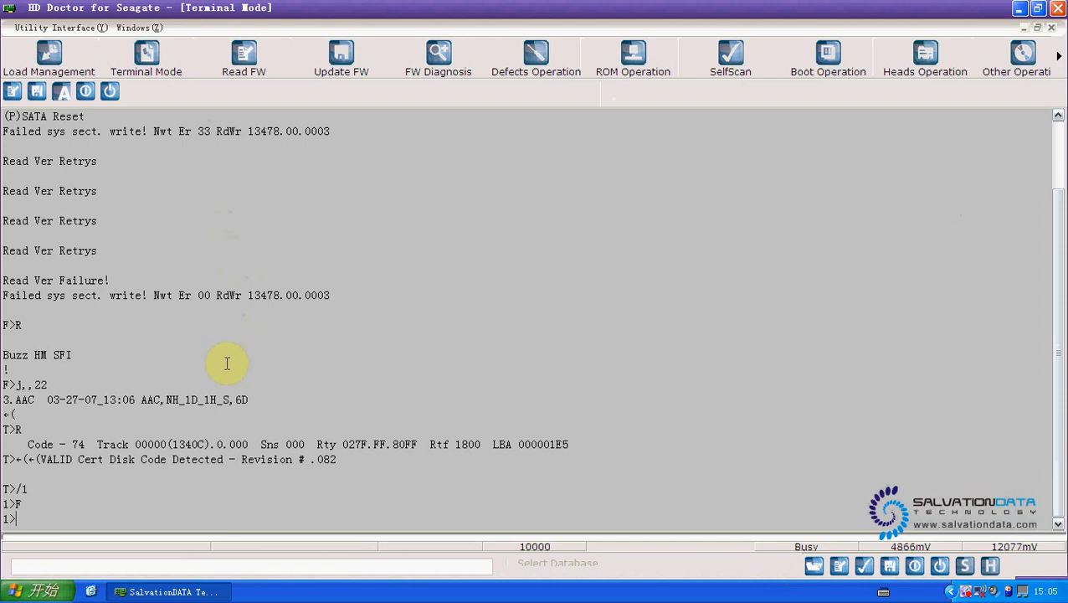
pyautogui.write('/t')
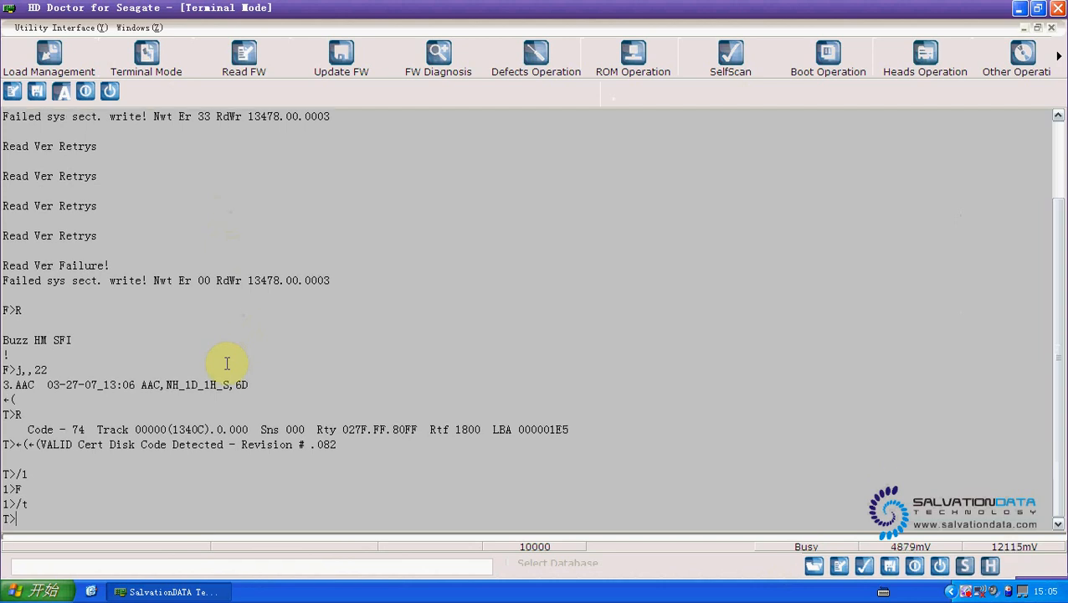
pyautogui.write('i4,1')
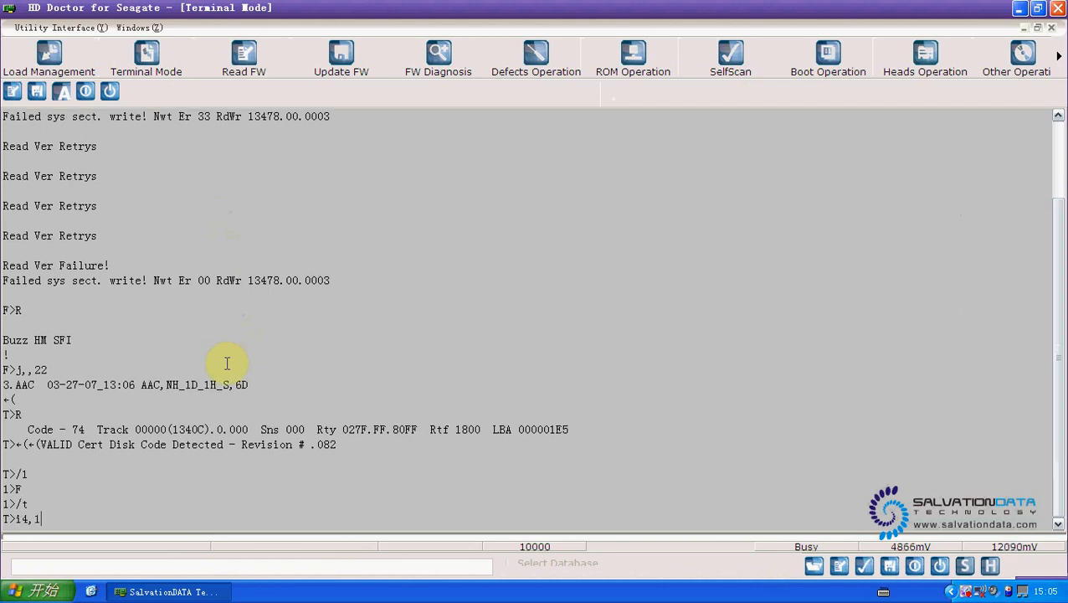
pyautogui.write(',')
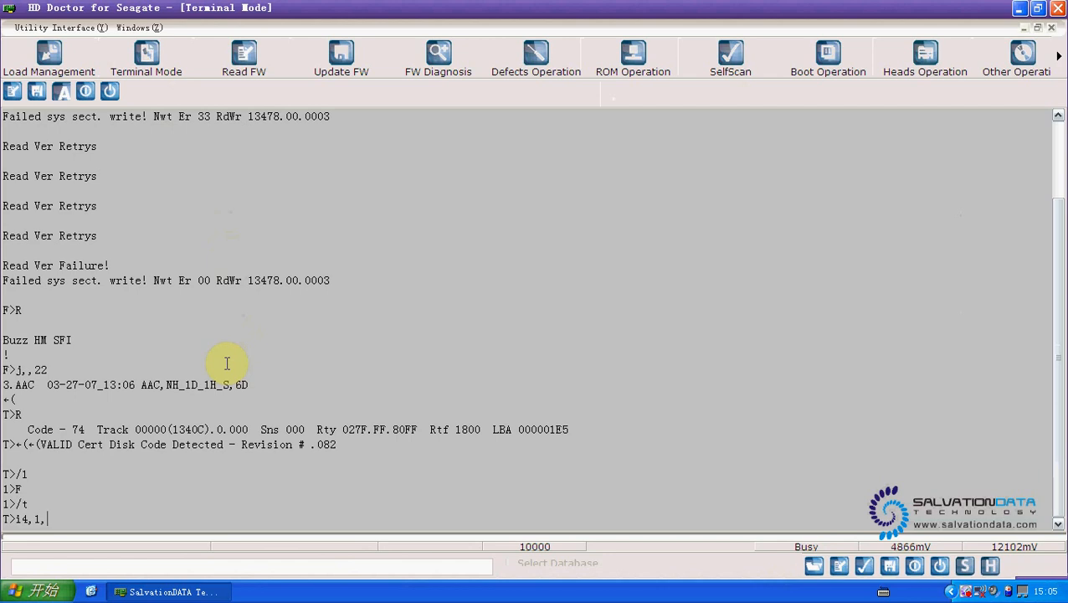
pyautogui.write('22')
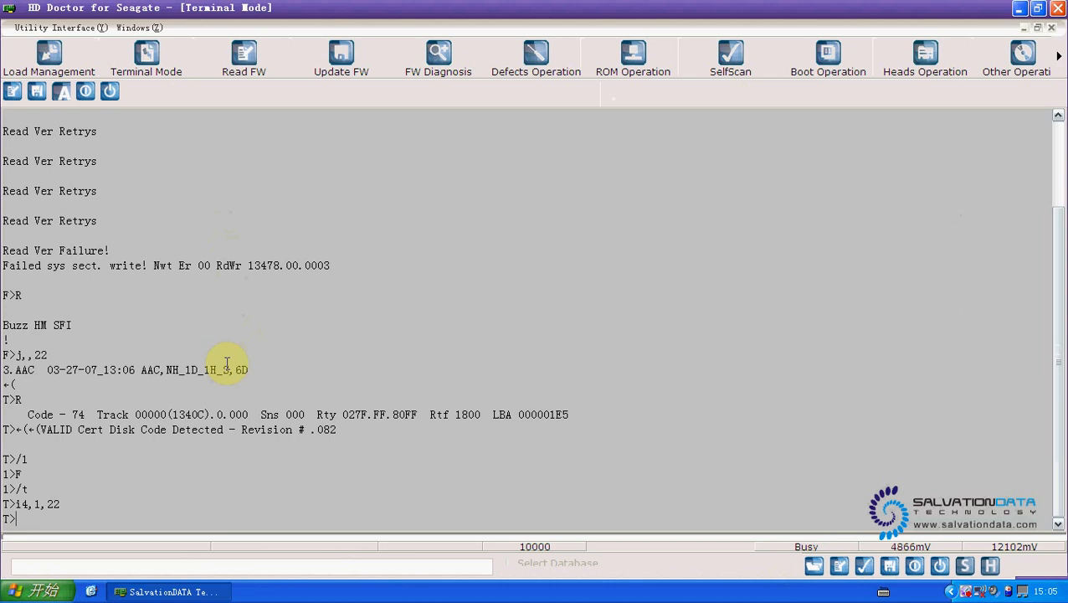
pyautogui.moveTo(394, 394)
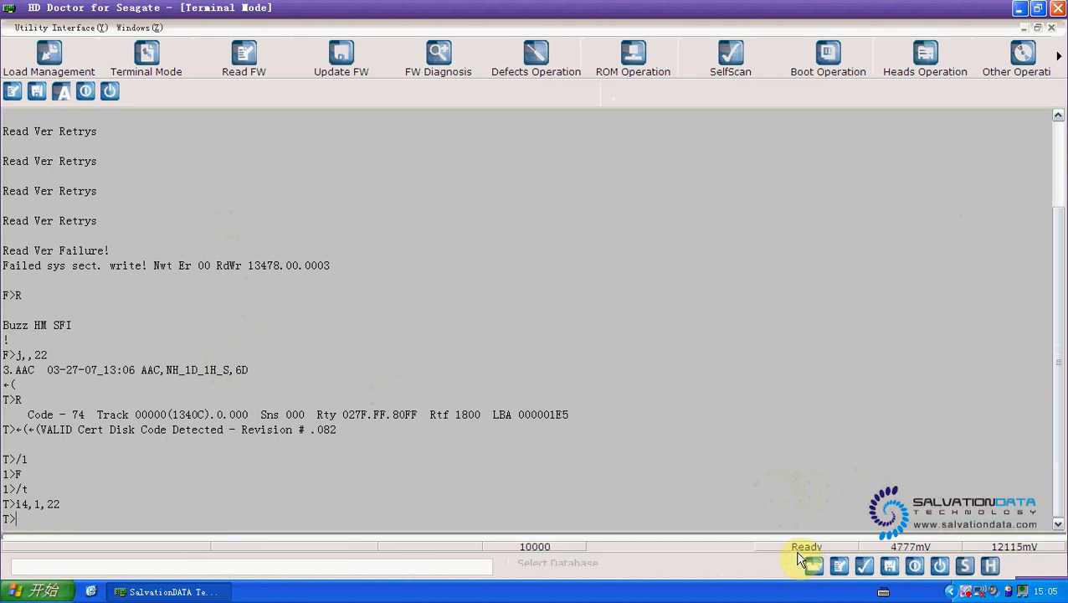
pyautogui.moveTo(166, 544)
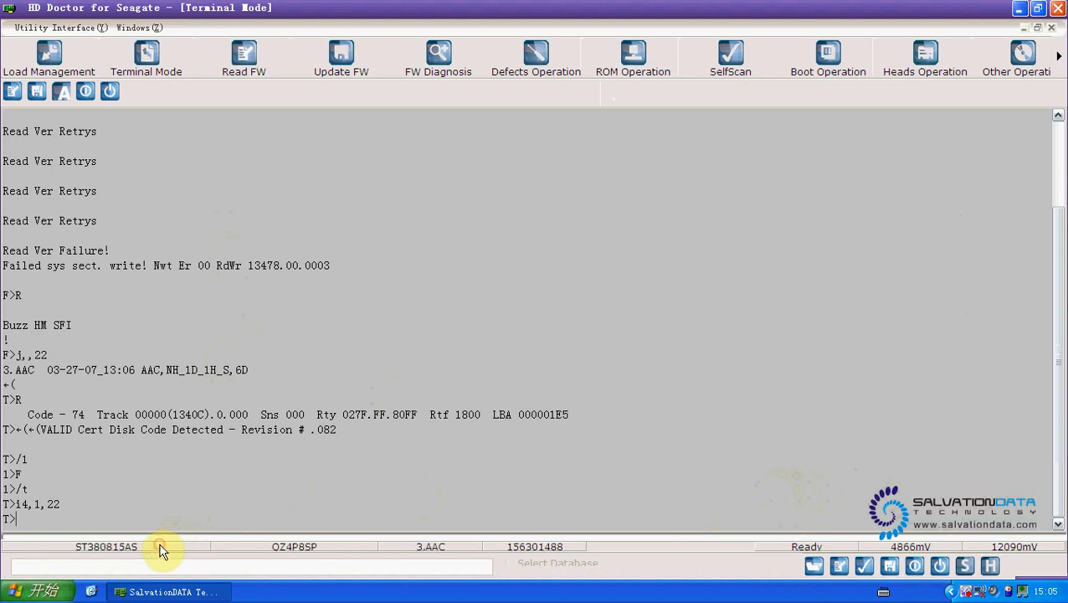
pyautogui.moveTo(243, 549)
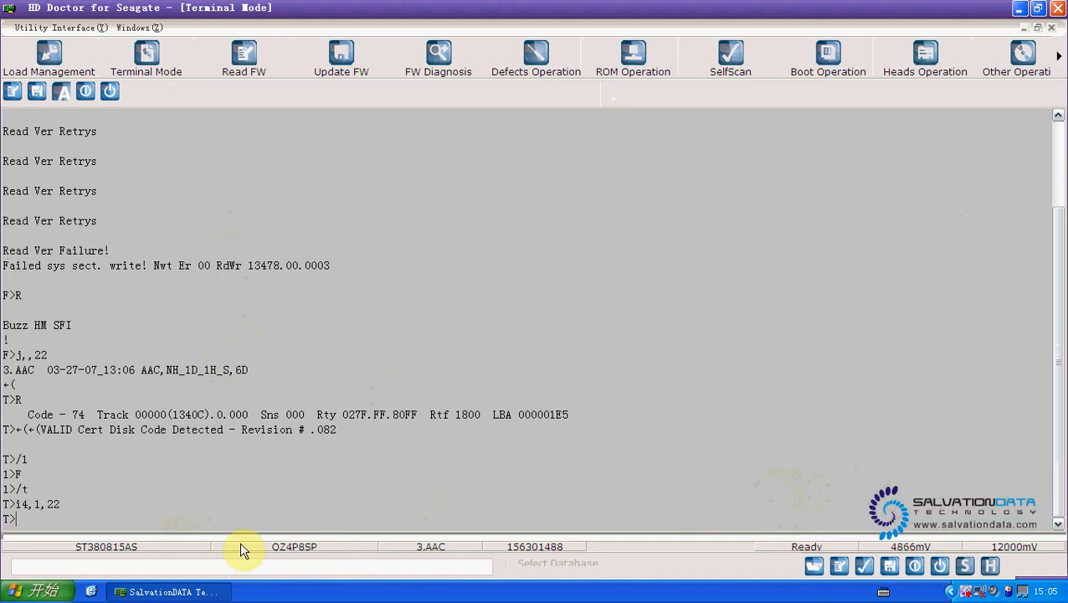
pyautogui.moveTo(718, 427)
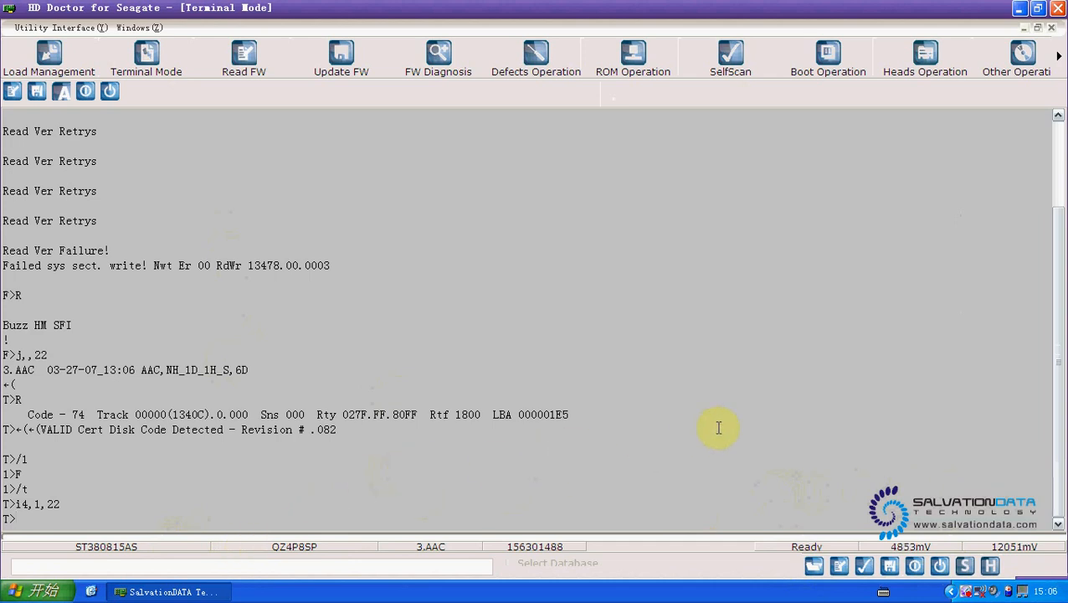
# Confirm the drive reads Ready as ST380815AS, firmware 3.AAC, 156301488 sectors
pyautogui.click(1058, 56)
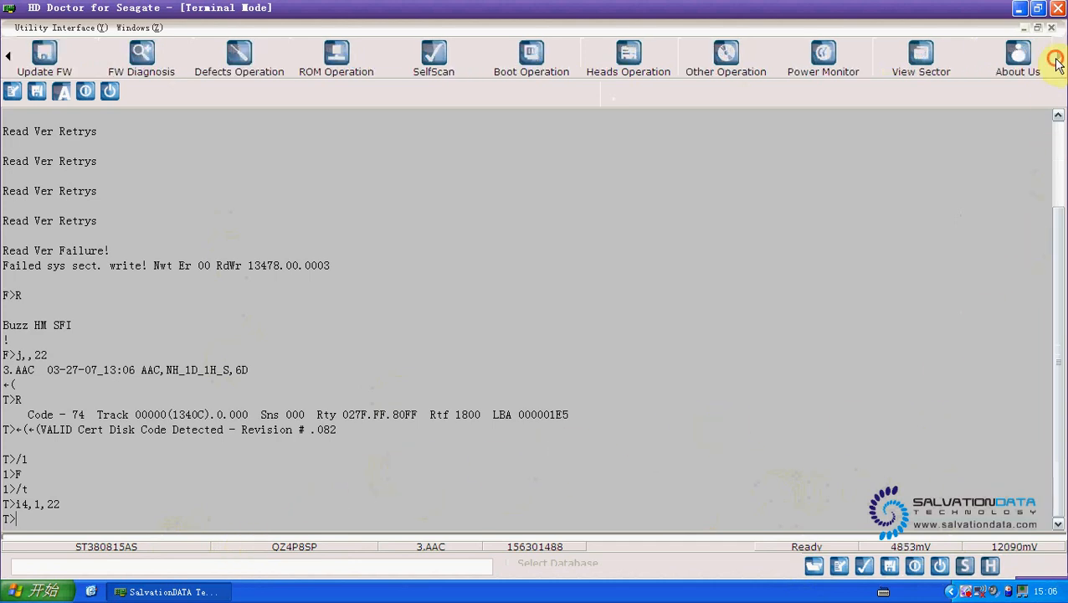
# Page forward through sectors 1 to 5 in the sector viewer, all reading zeros
pyautogui.click(921, 59)
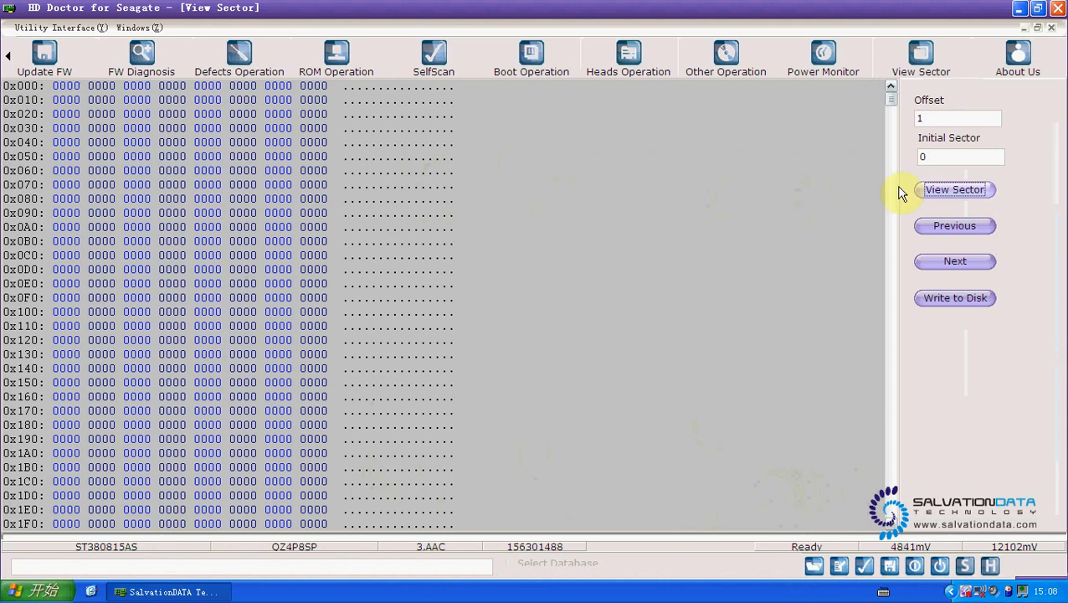
pyautogui.click(955, 260)
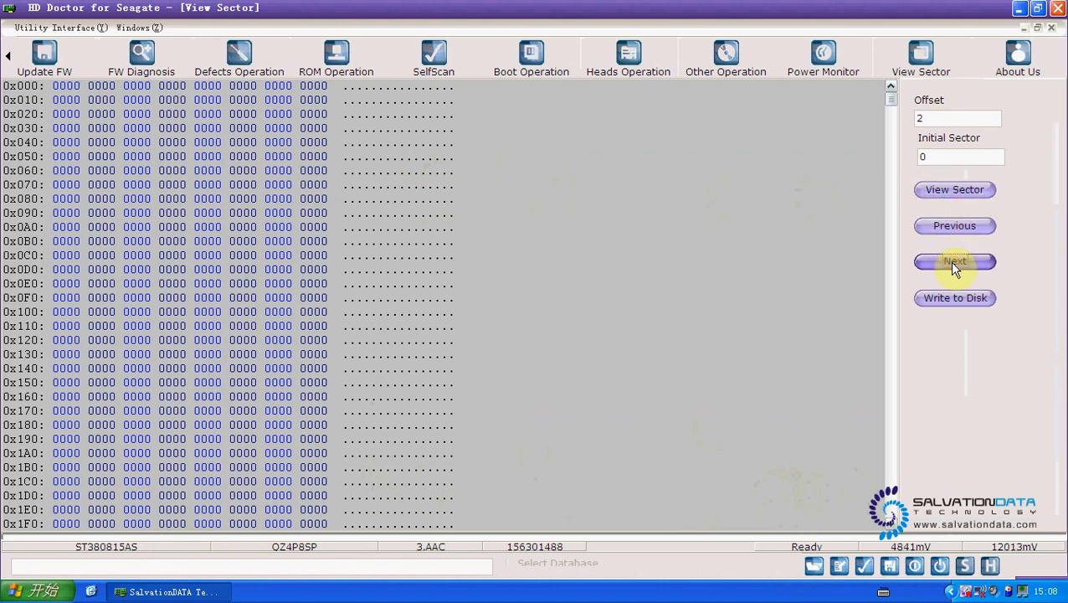
pyautogui.click(954, 261)
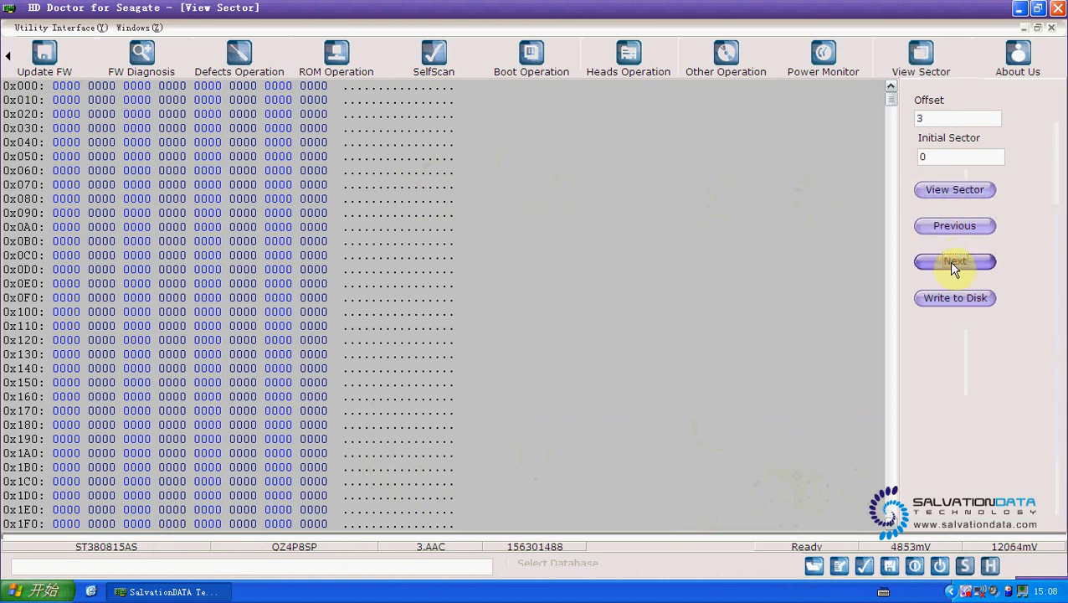
pyautogui.click(954, 261)
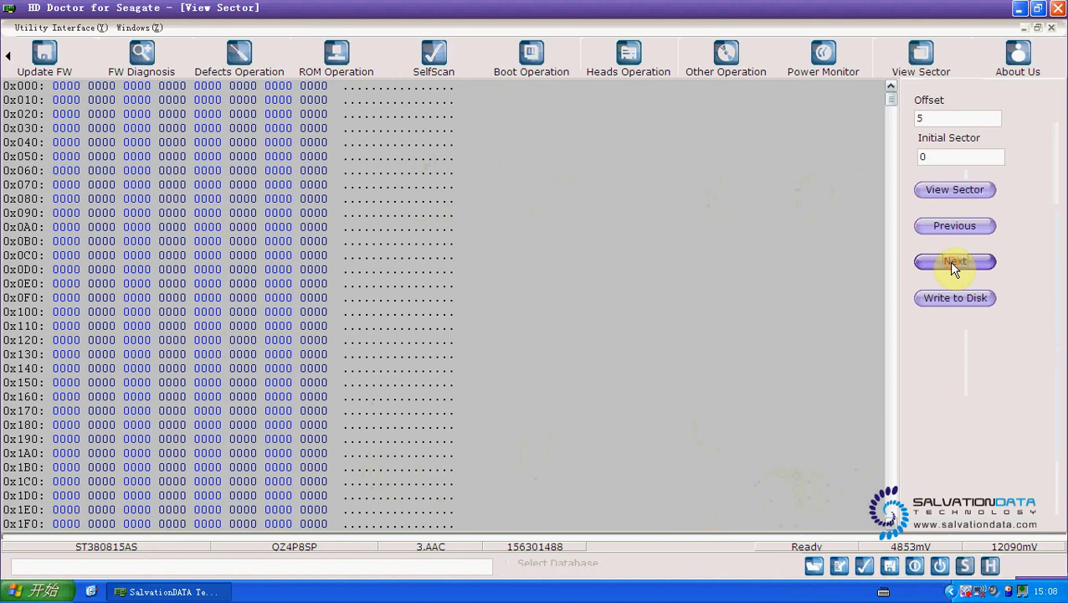